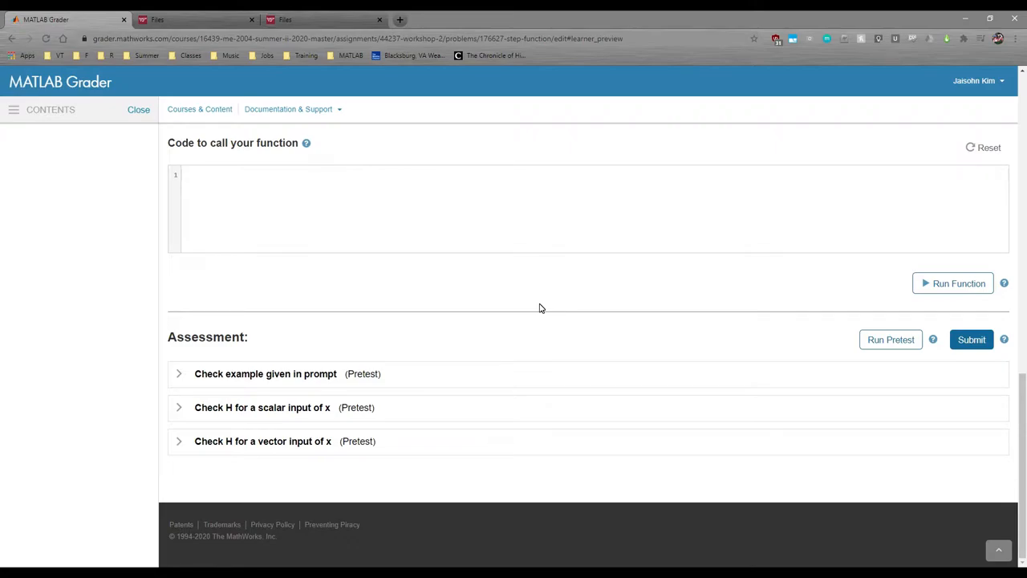
- Expand the 'Check example given in prompt' pretest and scroll through its test code
left_click(179, 373)
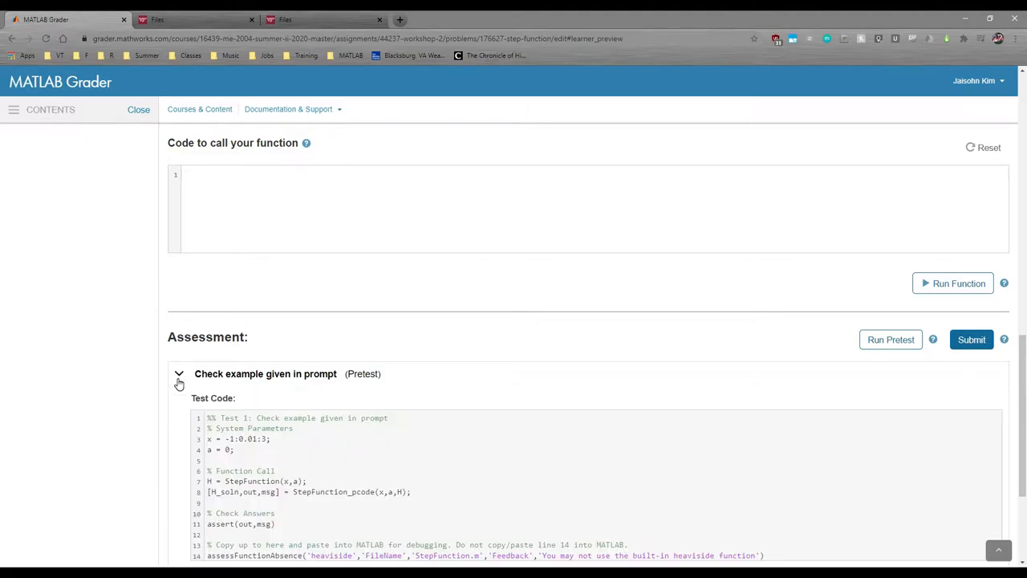
scroll("down", 3)
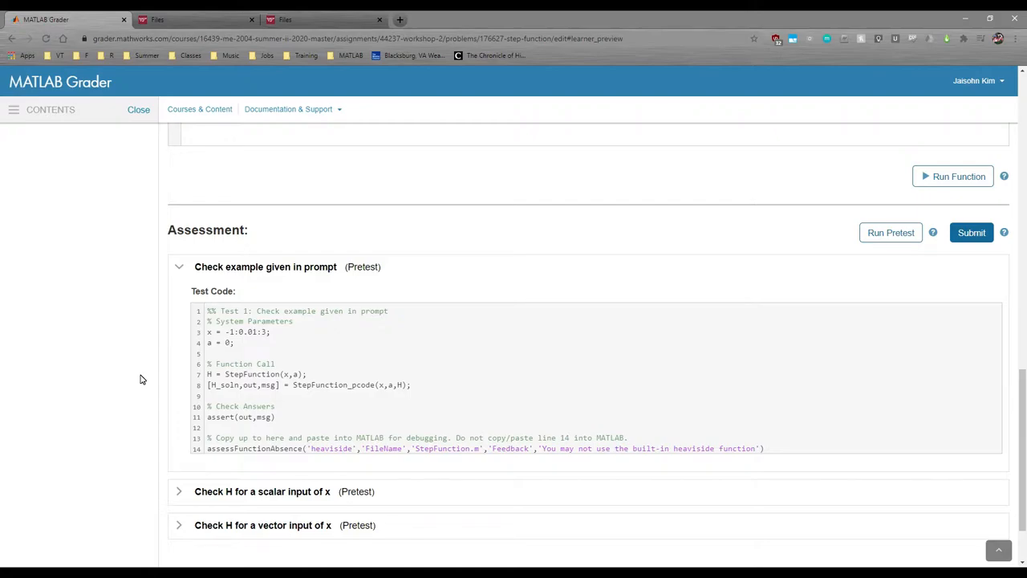
mouse_move(382, 291)
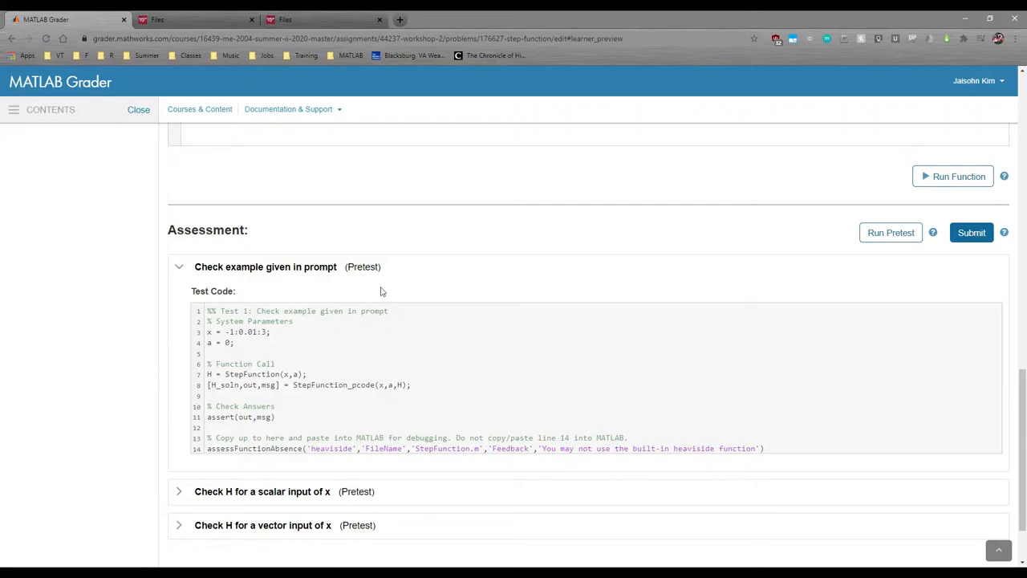
mouse_move(393, 252)
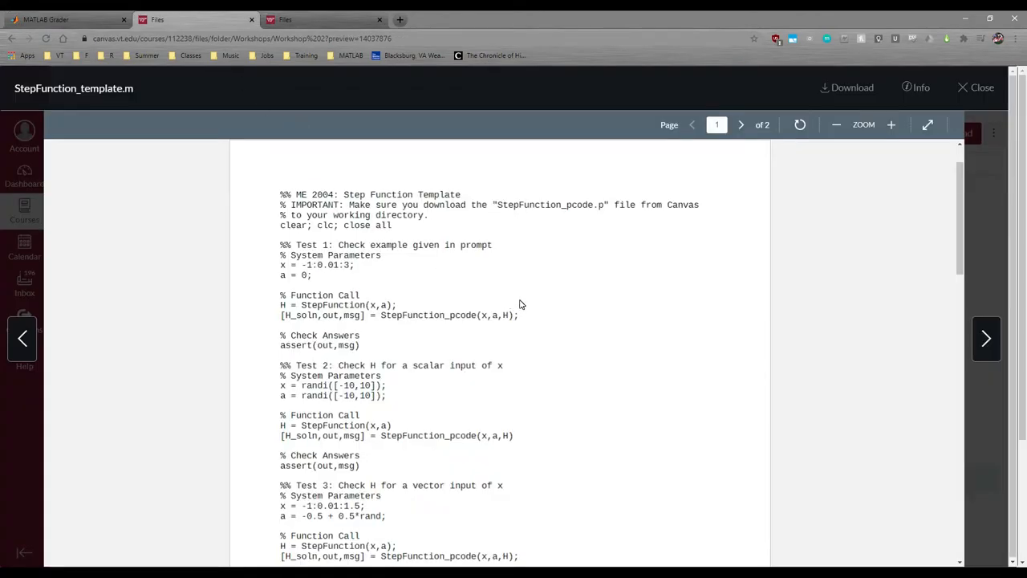
mouse_move(544, 303)
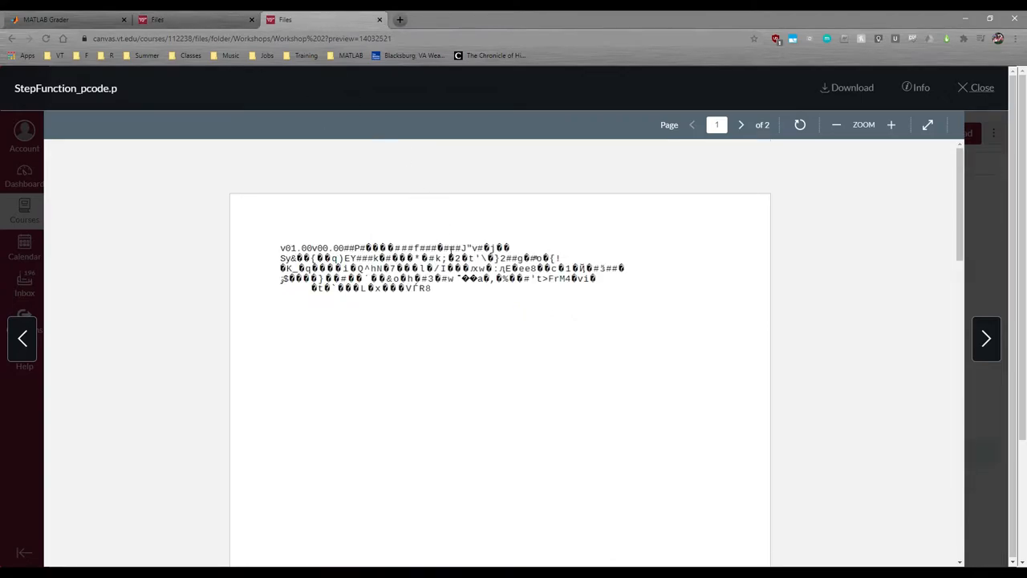
mouse_move(519, 339)
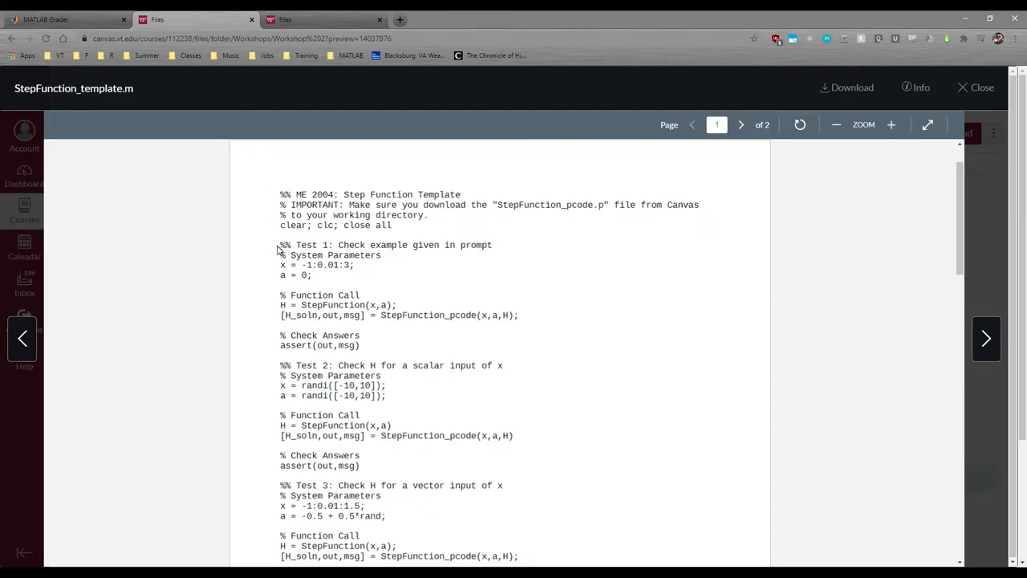
left_click_drag(280, 245, 359, 345)
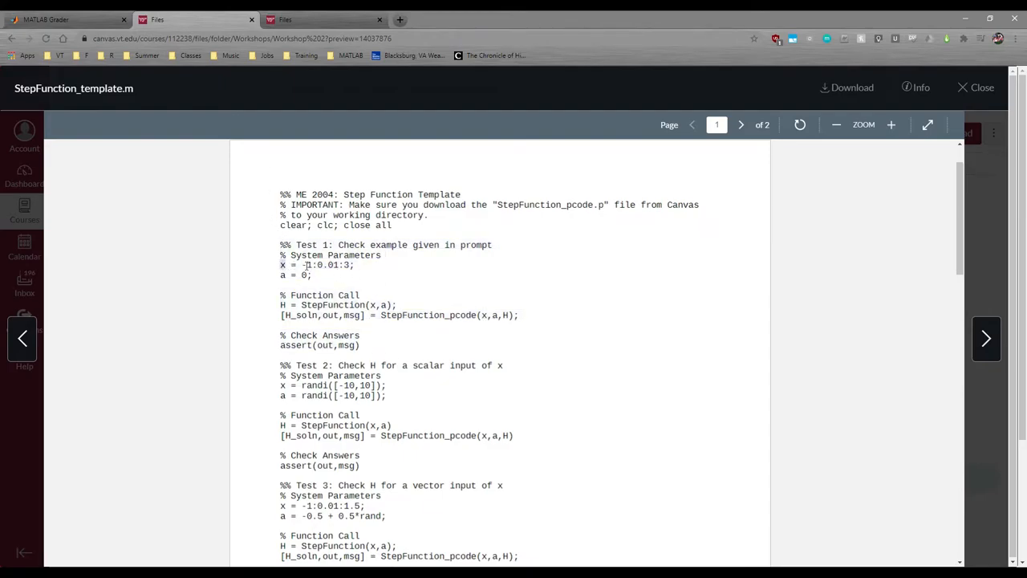
left_click_drag(281, 265, 353, 264)
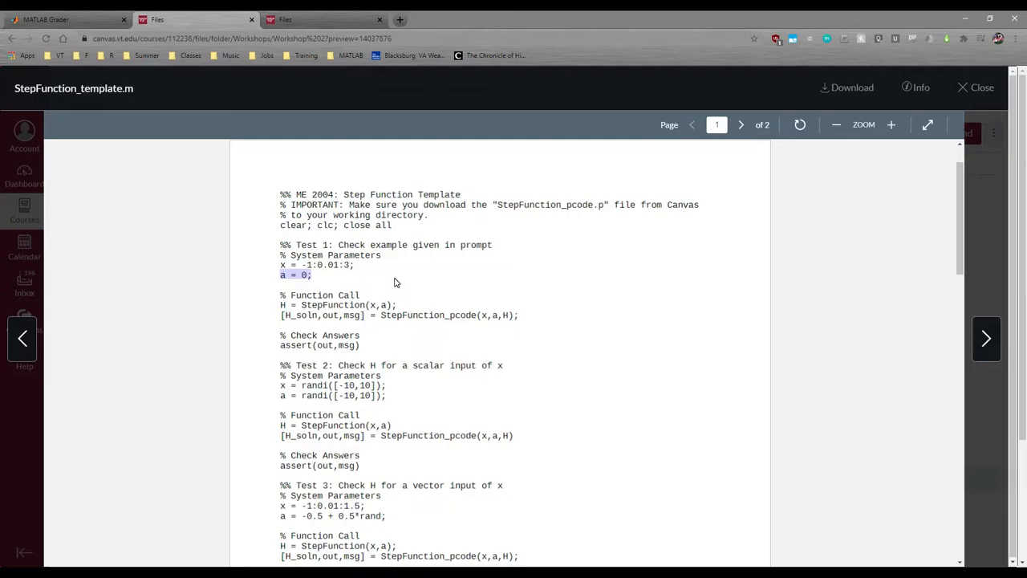
mouse_move(398, 281)
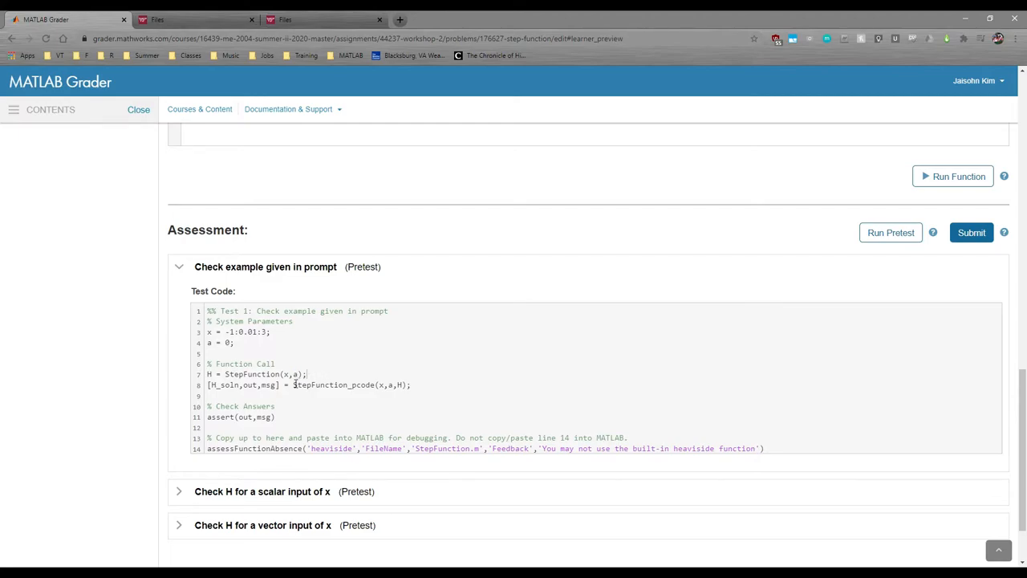
- Highlight the StepFunction_pcode name in line 8 of the pretest code
double_click(333, 385)
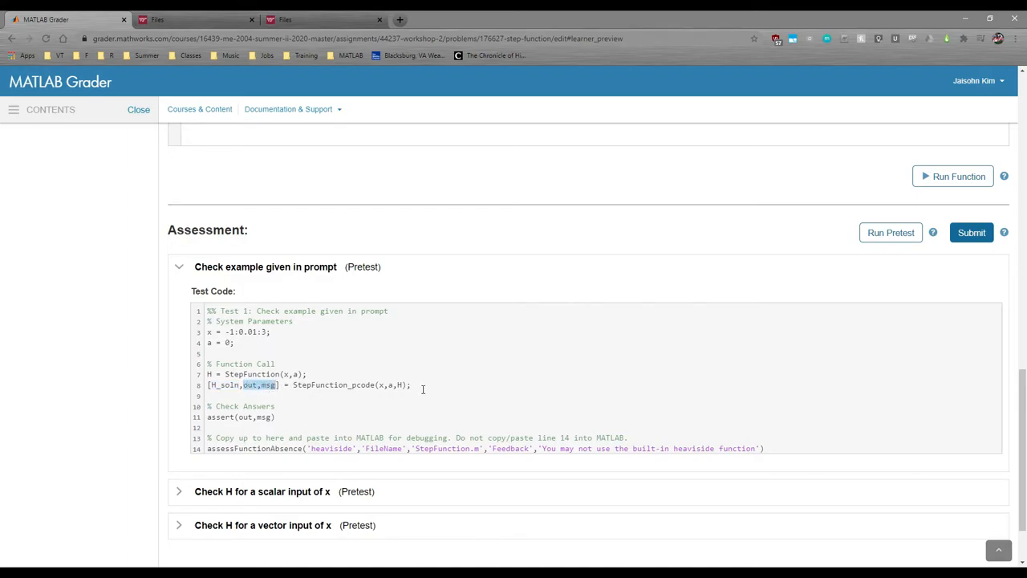
mouse_move(458, 393)
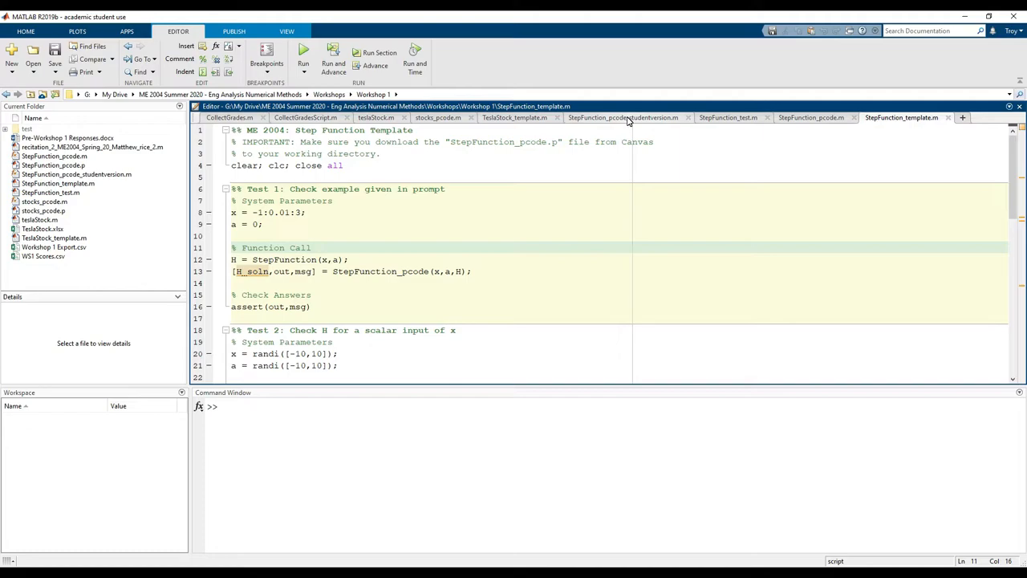
- Show StepFunction_pcode_studentversion.m in the editor, highlighting its function name and header comments
left_click(623, 117)
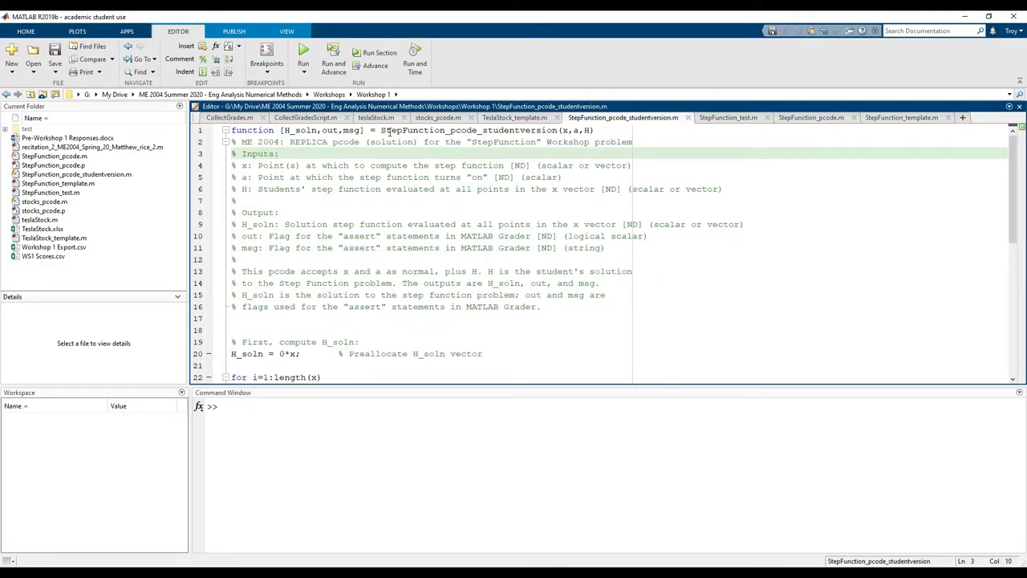
double_click(469, 130)
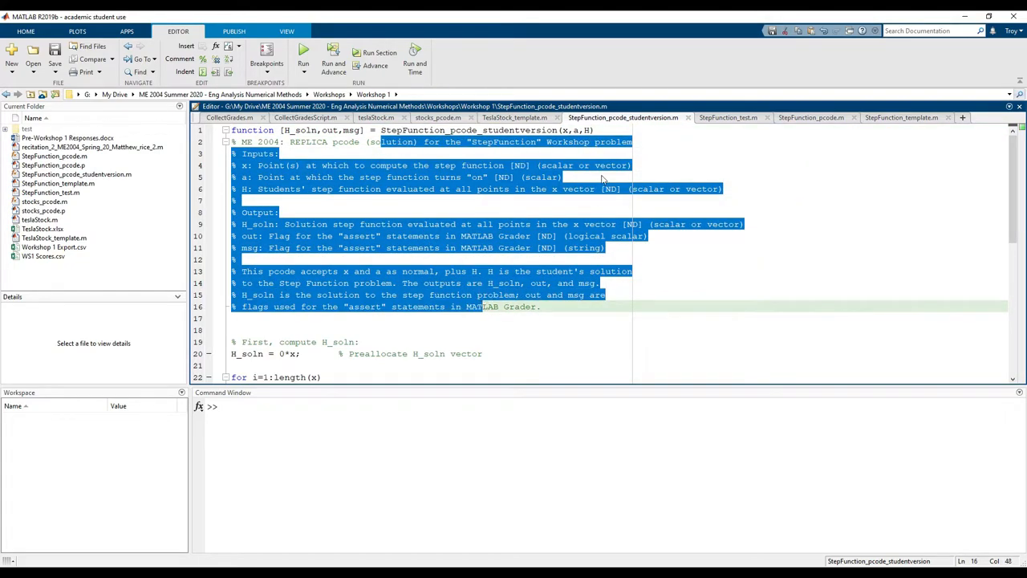
left_click(280, 154)
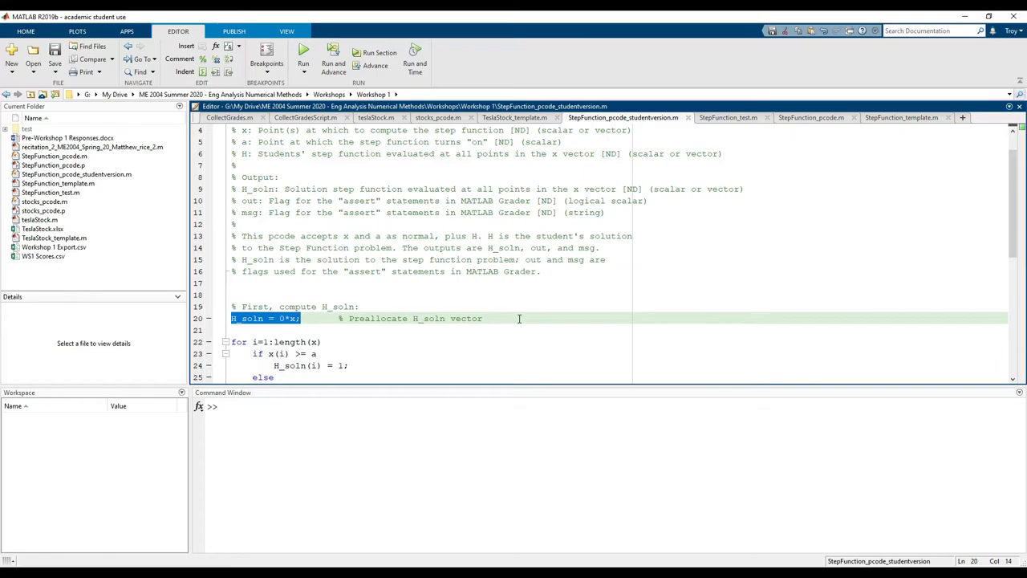
mouse_move(518, 318)
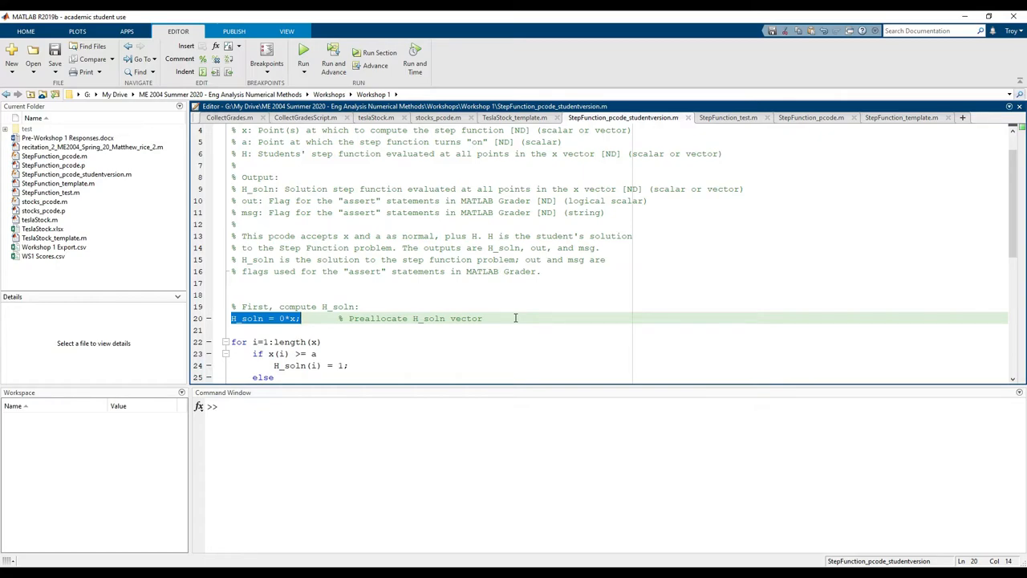
scroll("down", 3)
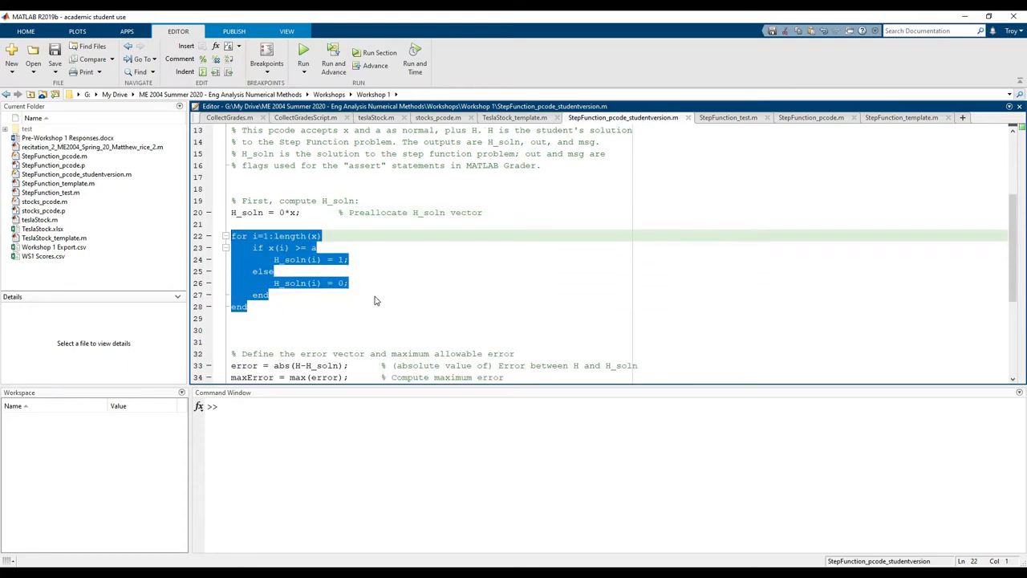
left_click(270, 294)
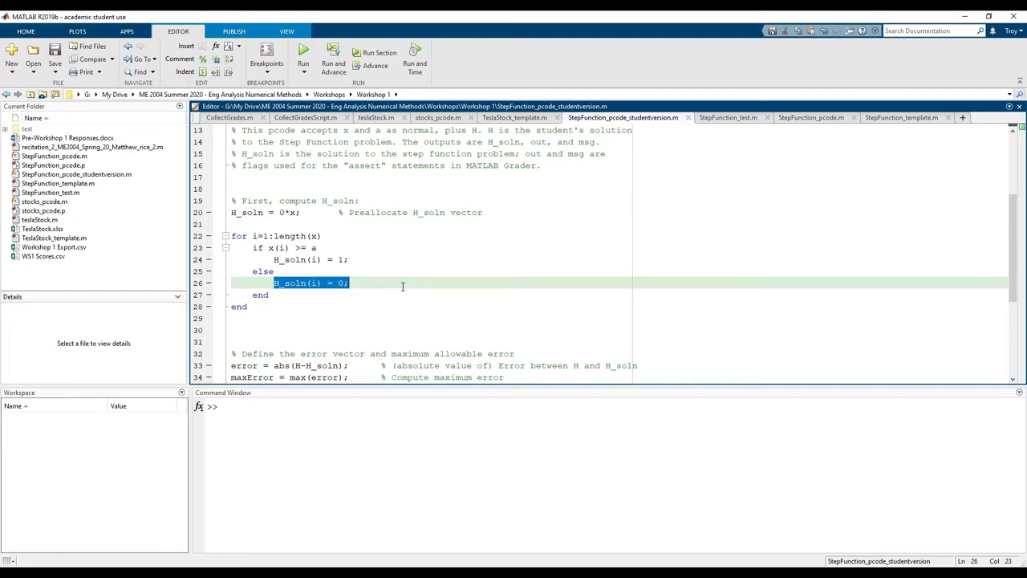
scroll("down", 3)
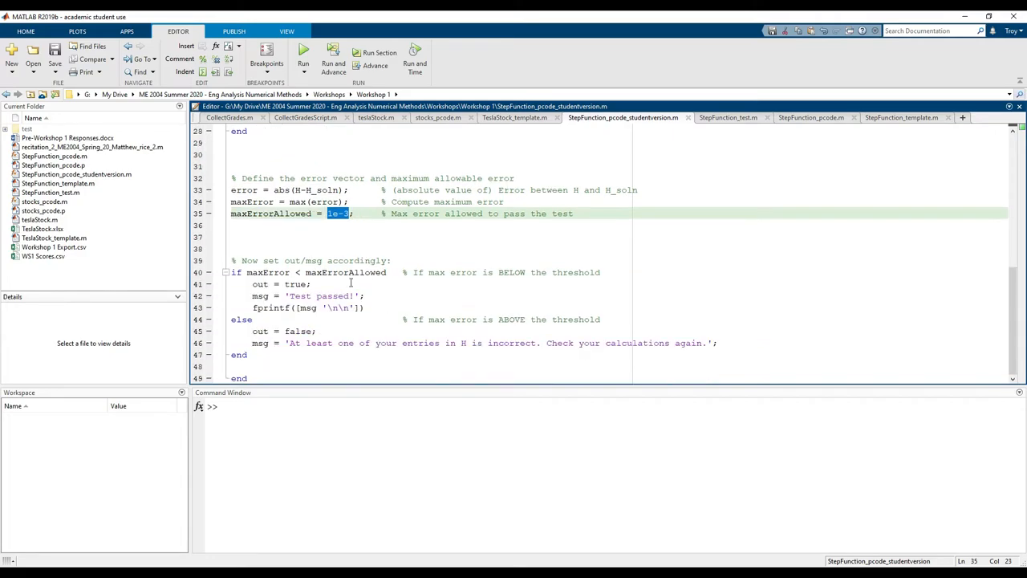
double_click(313, 260)
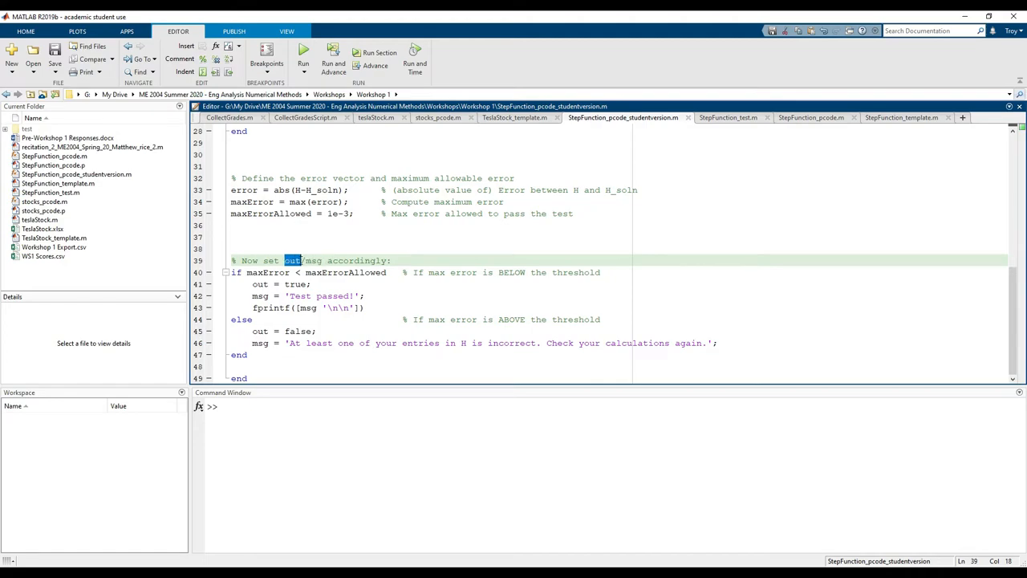
left_click(313, 260)
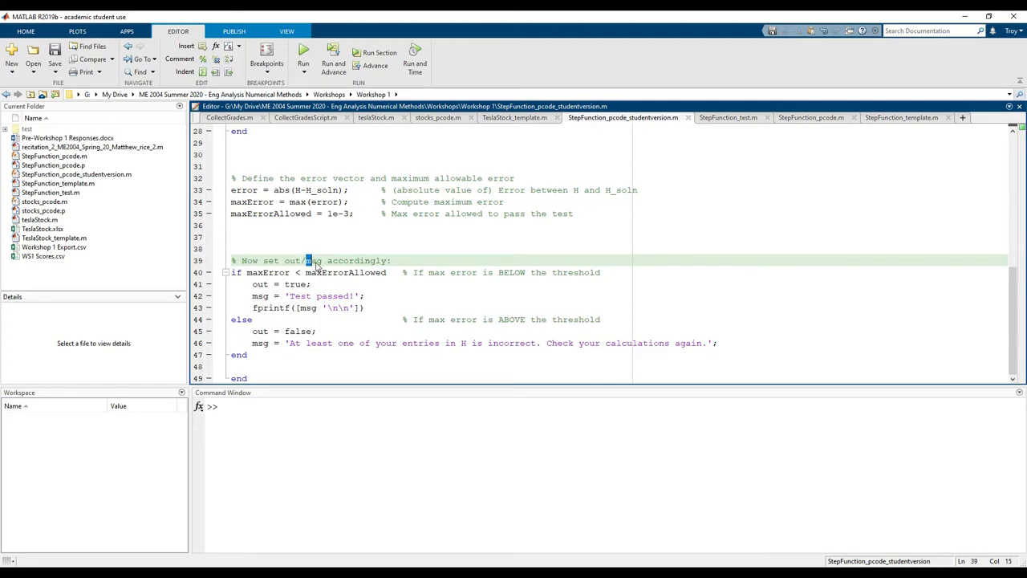
double_click(312, 260)
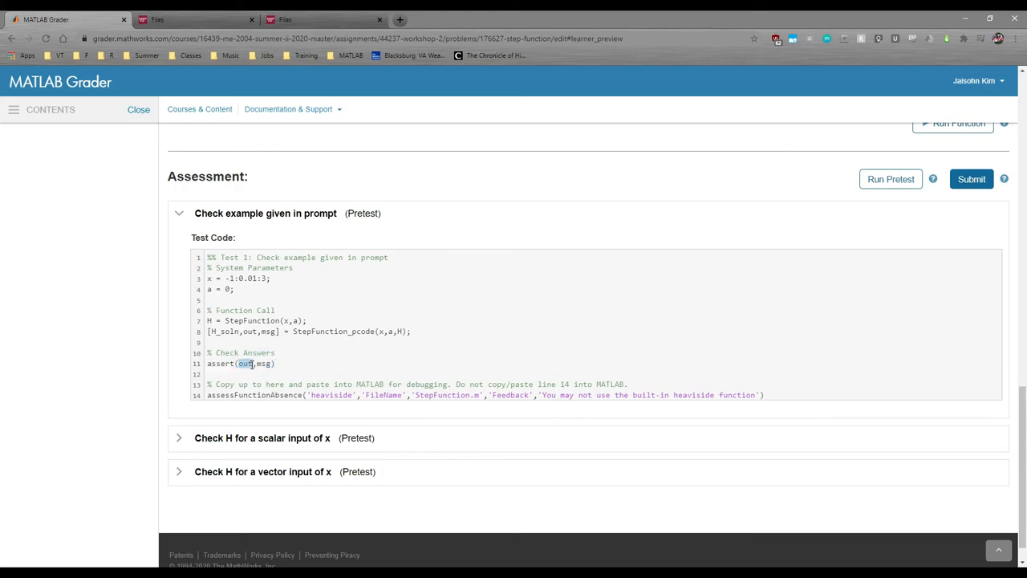
mouse_move(313, 363)
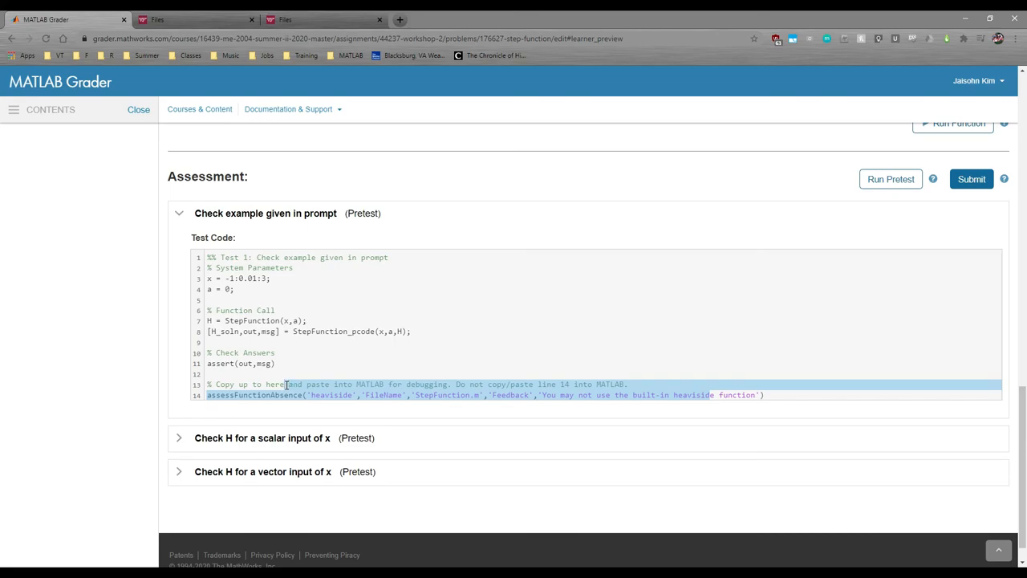
- Highlight the pretest comment 'Do not copy/paste line 14 into MATLAB.'
left_click(313, 395)
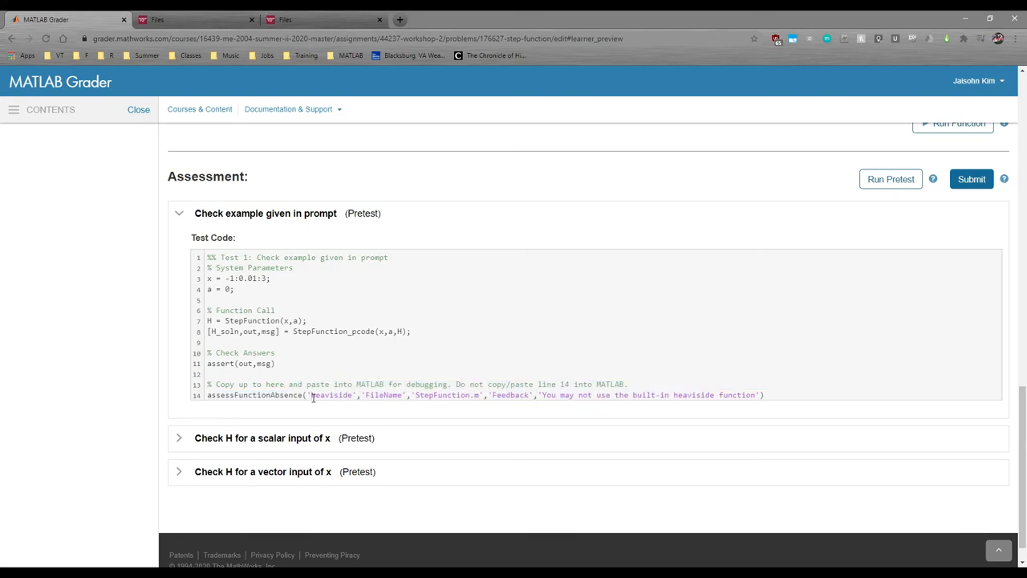
mouse_move(457, 383)
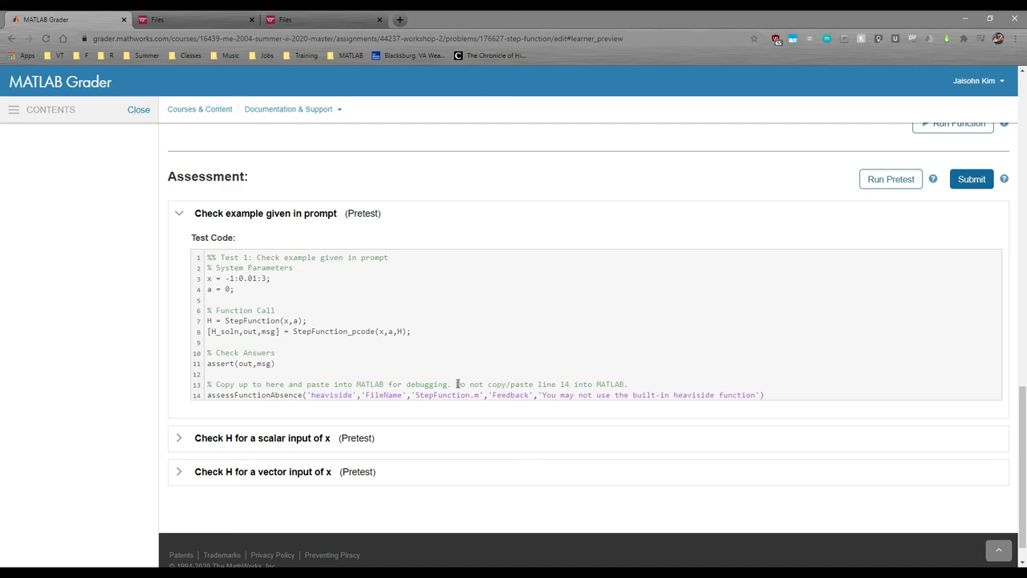
left_click_drag(455, 384, 630, 384)
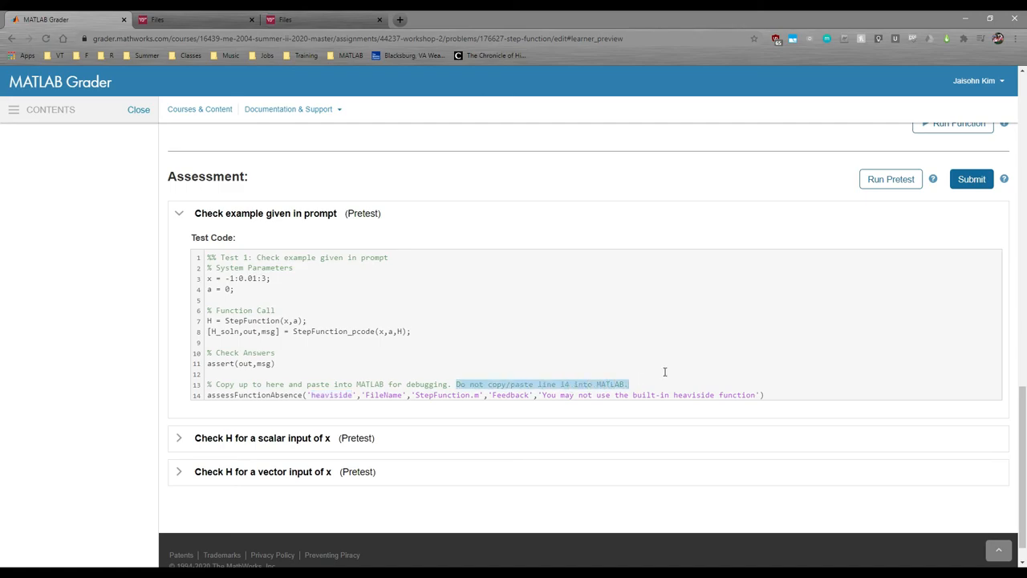